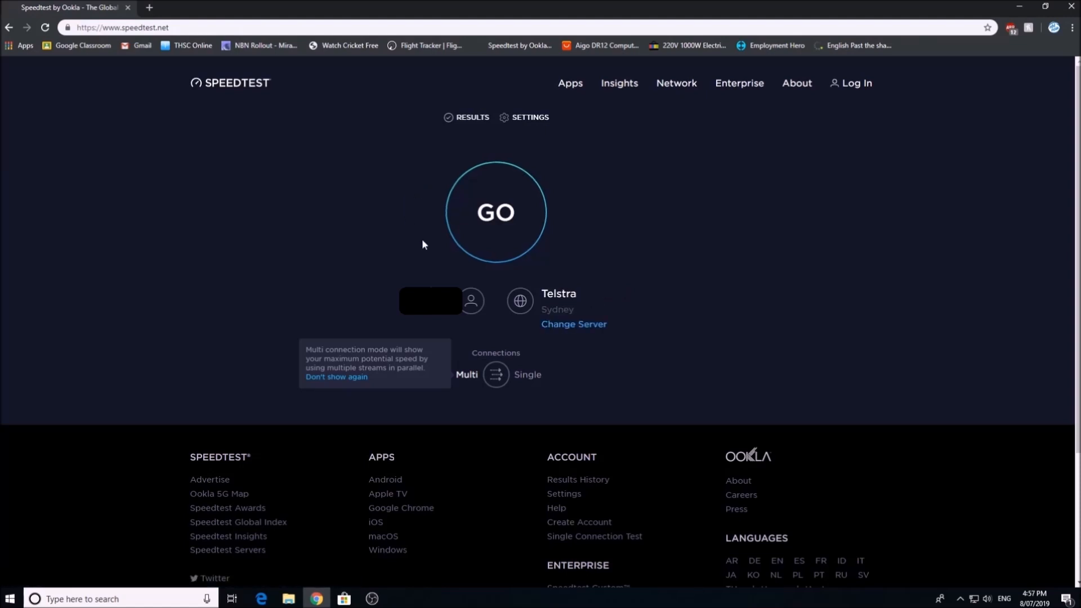
# - Run the speed test on the Telstra Sydney server, giving 15 ms ping, 6.20 Mbps down and 0.63 Mbps up
pyautogui.click(496, 211)
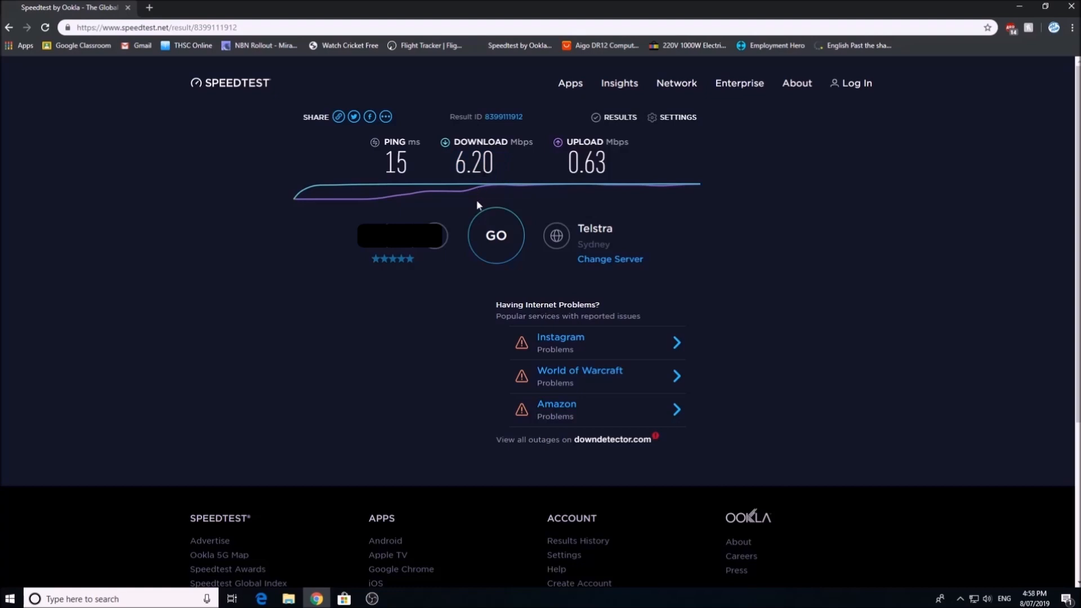
pyautogui.moveTo(475, 213)
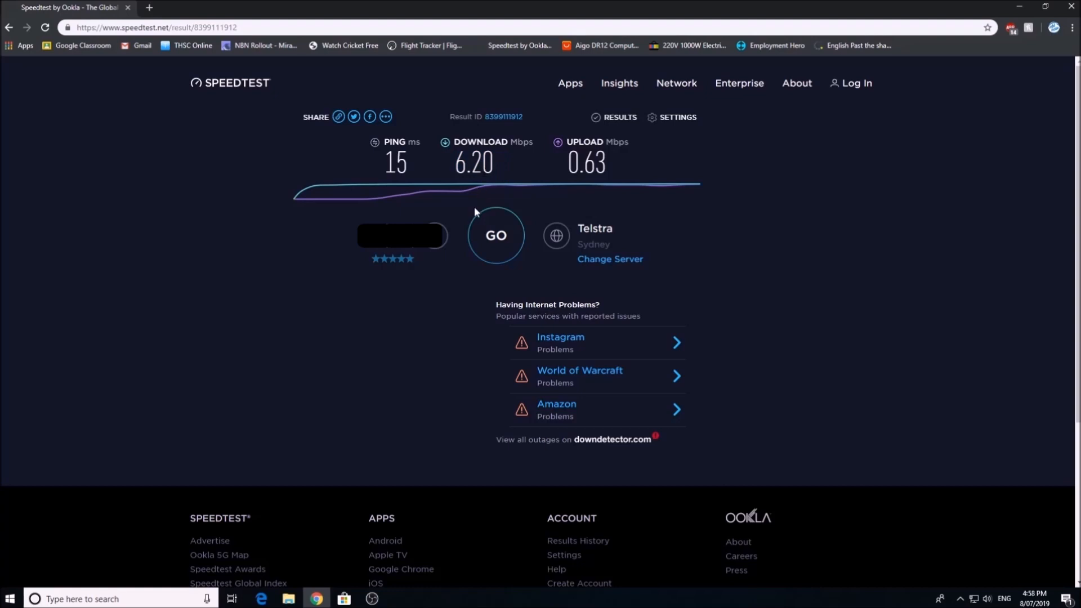
pyautogui.moveTo(517, 202)
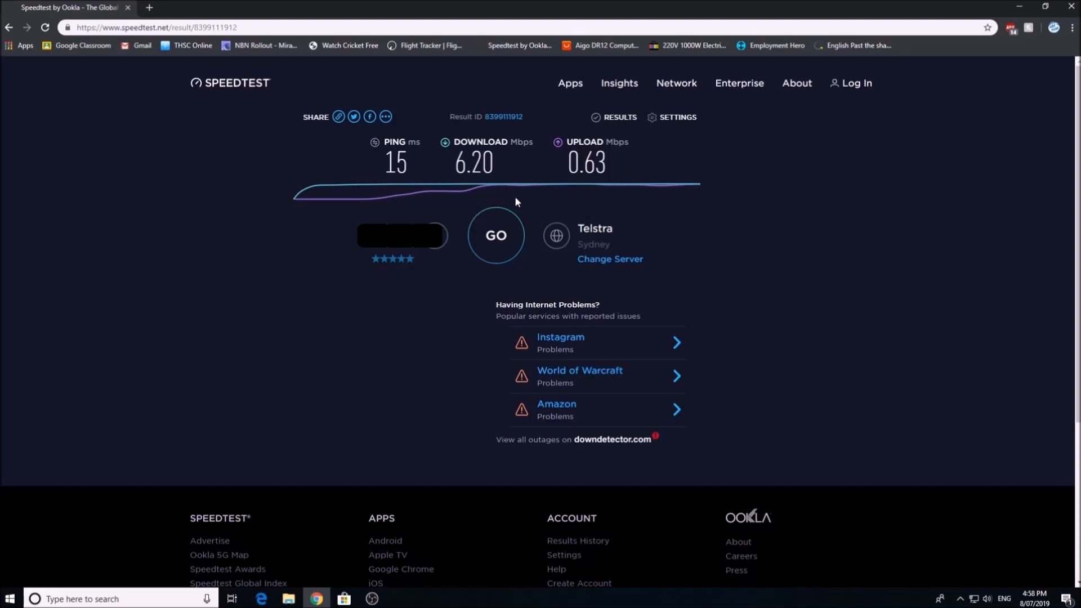
pyautogui.moveTo(516, 202)
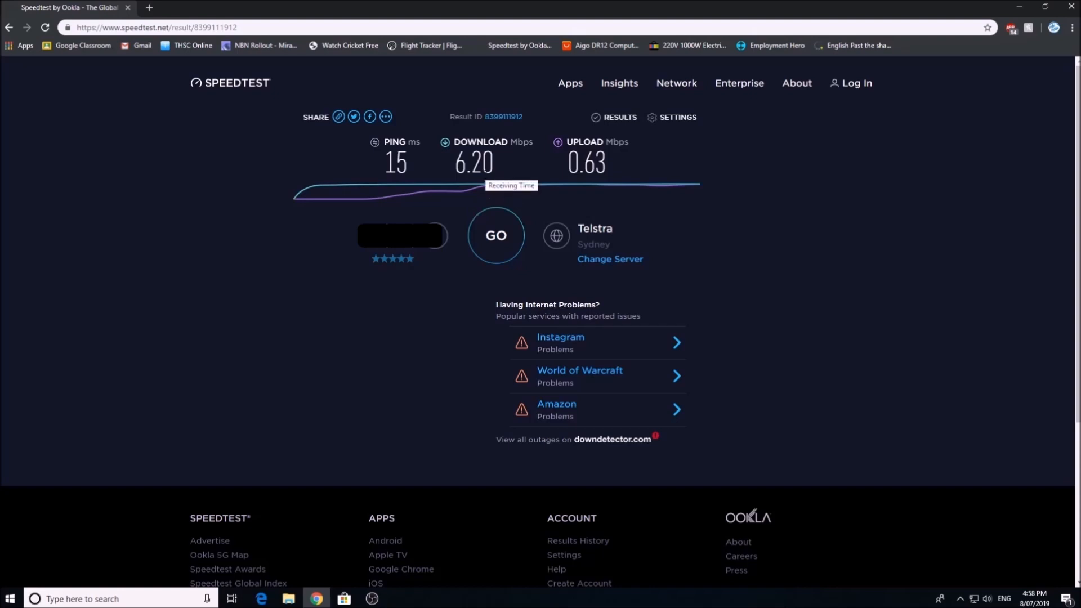
pyautogui.doubleClick(473, 162)
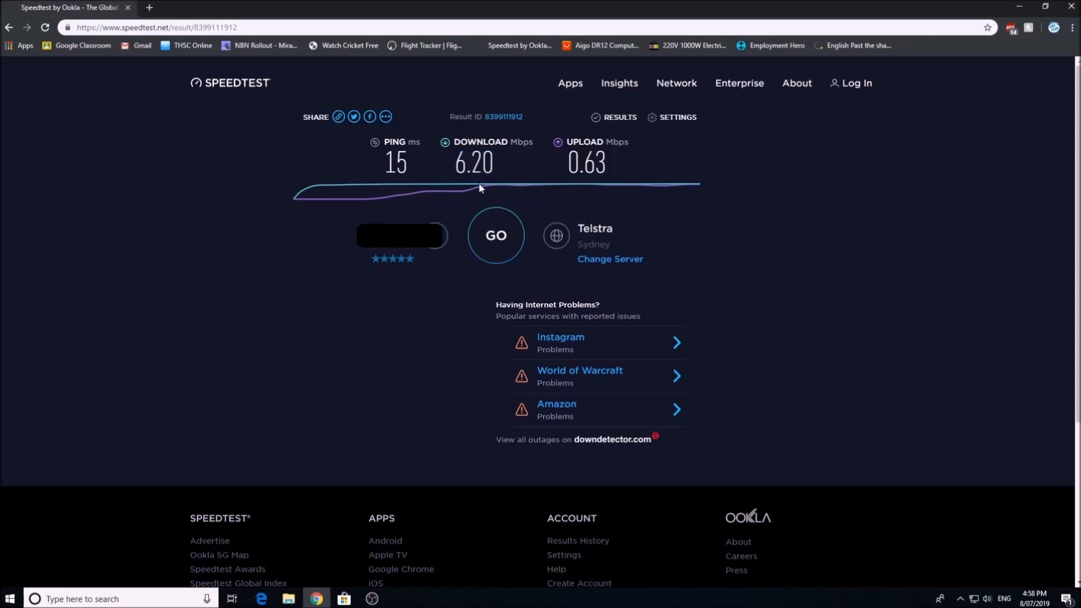
pyautogui.moveTo(424, 134)
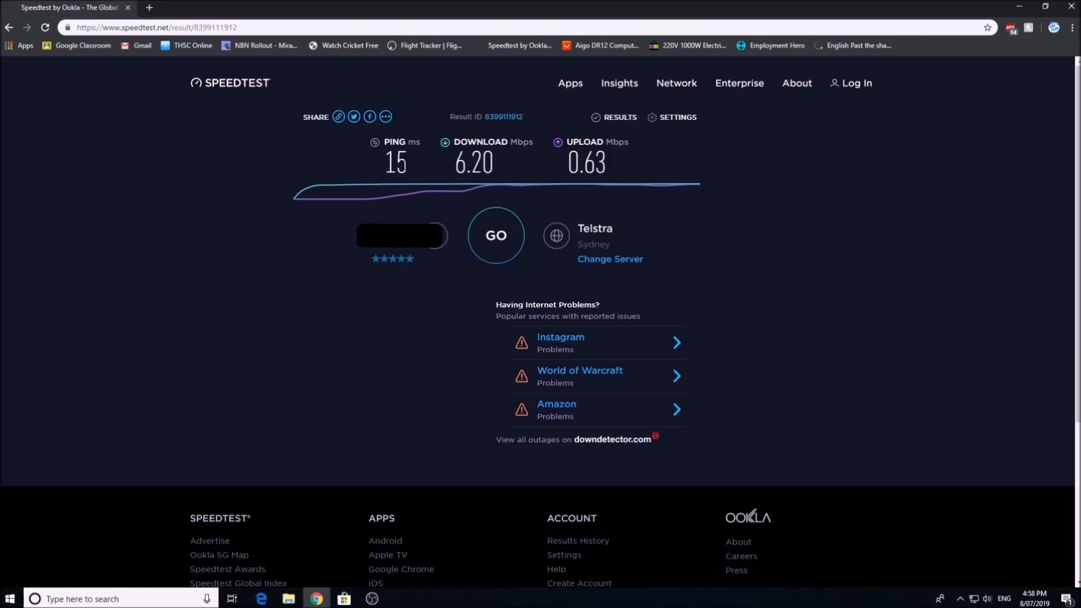
pyautogui.moveTo(376, 214)
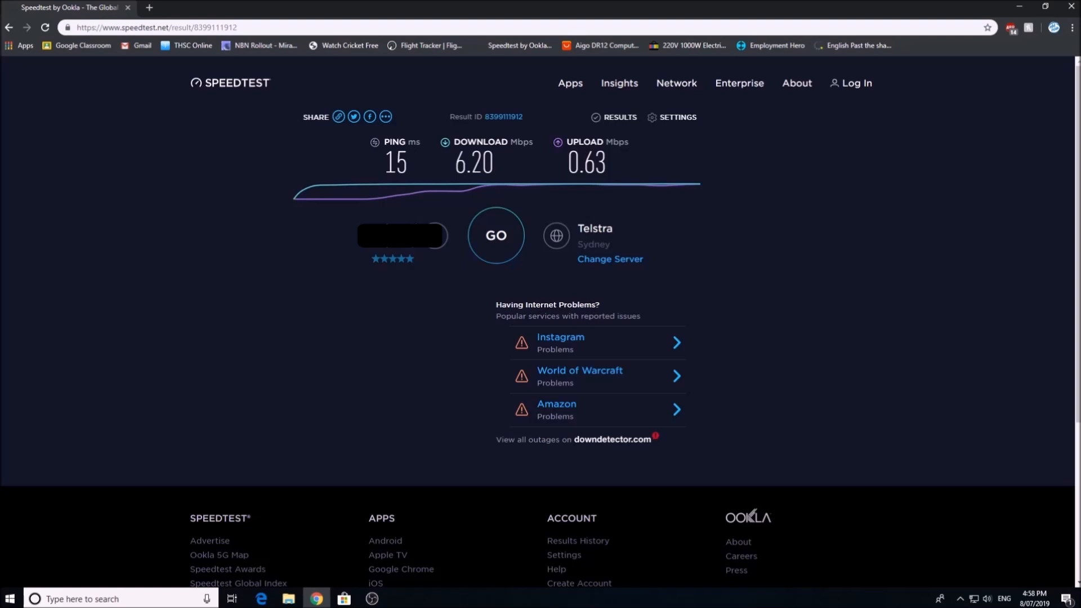
pyautogui.moveTo(423, 223)
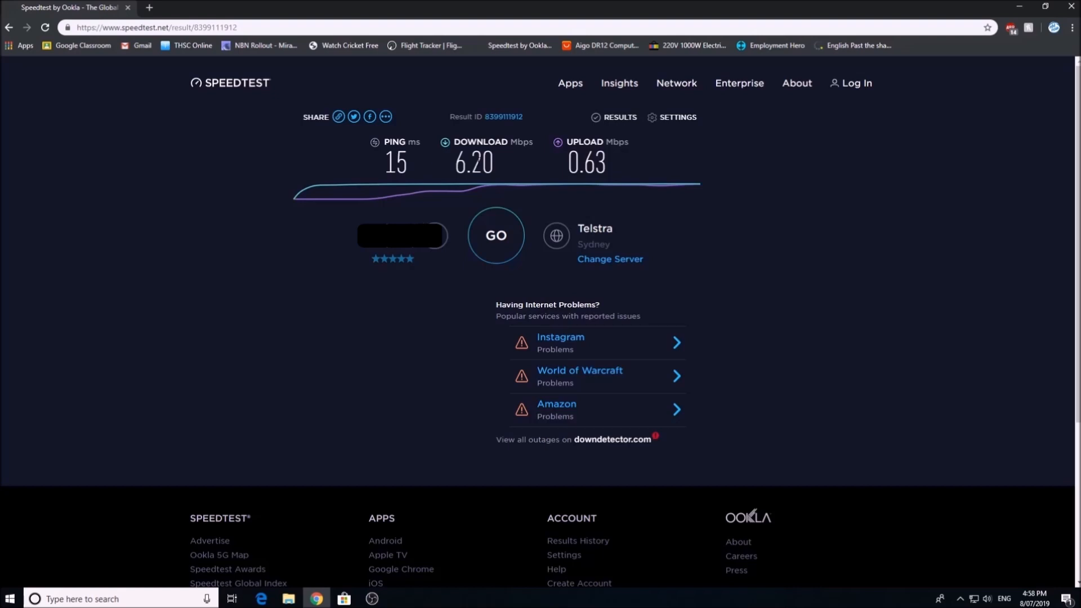
pyautogui.doubleClick(474, 163)
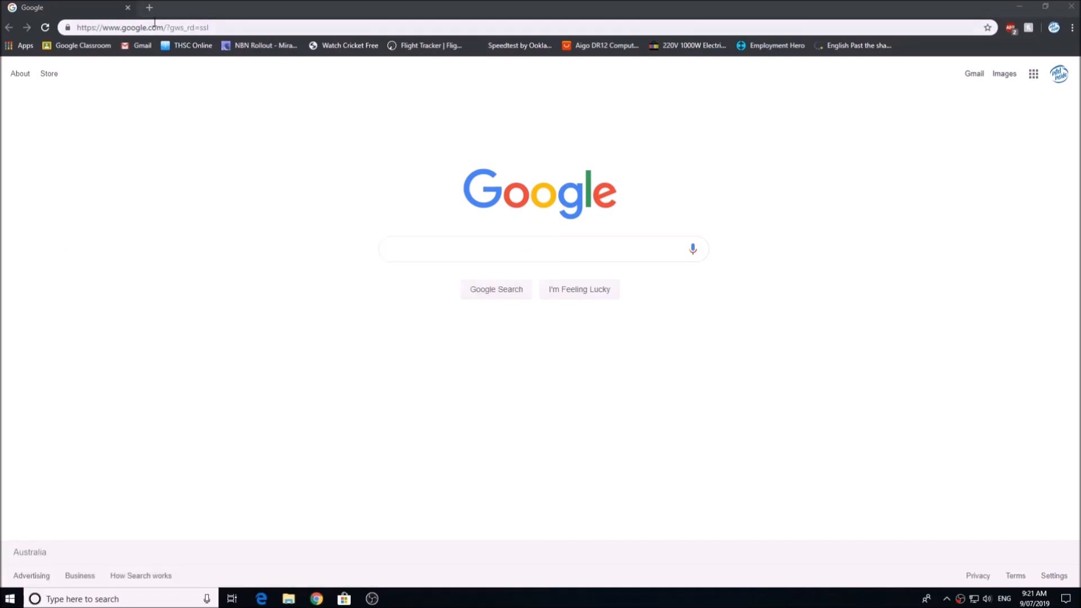
# - Return to the speedtest.net home page via the Speedtest by Ookla bookmark
pyautogui.click(141, 27)
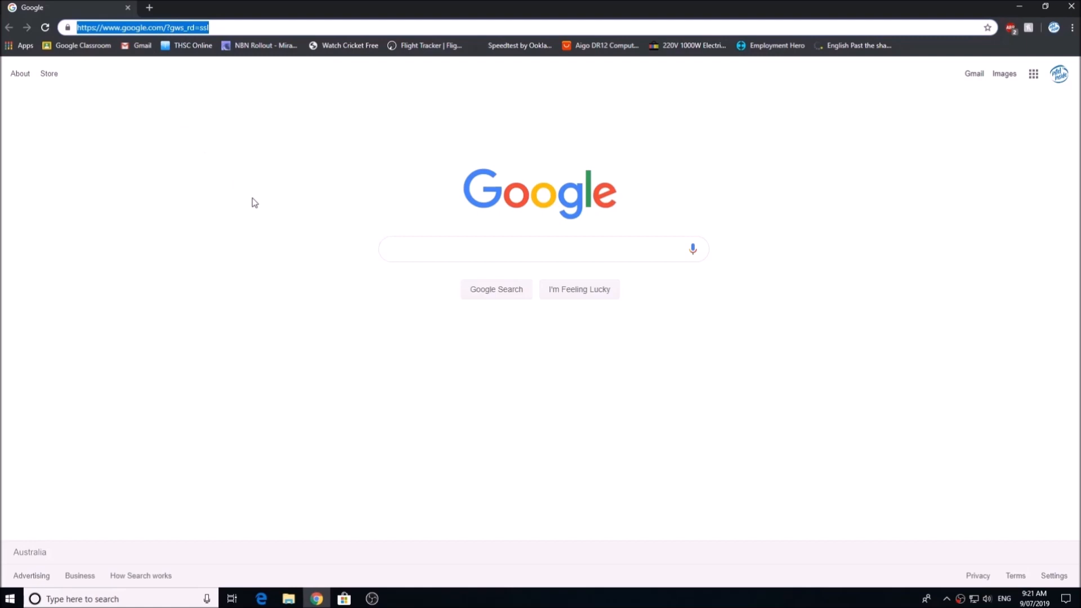
pyautogui.click(518, 45)
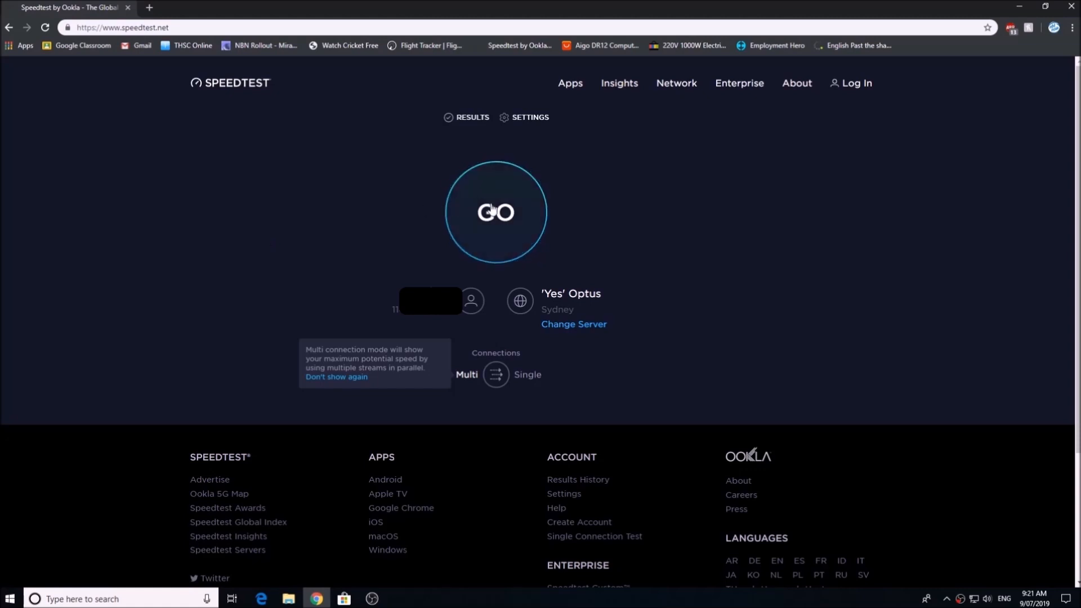
# - Start a new speed test against the 'Yes' Optus Sydney server
pyautogui.click(496, 213)
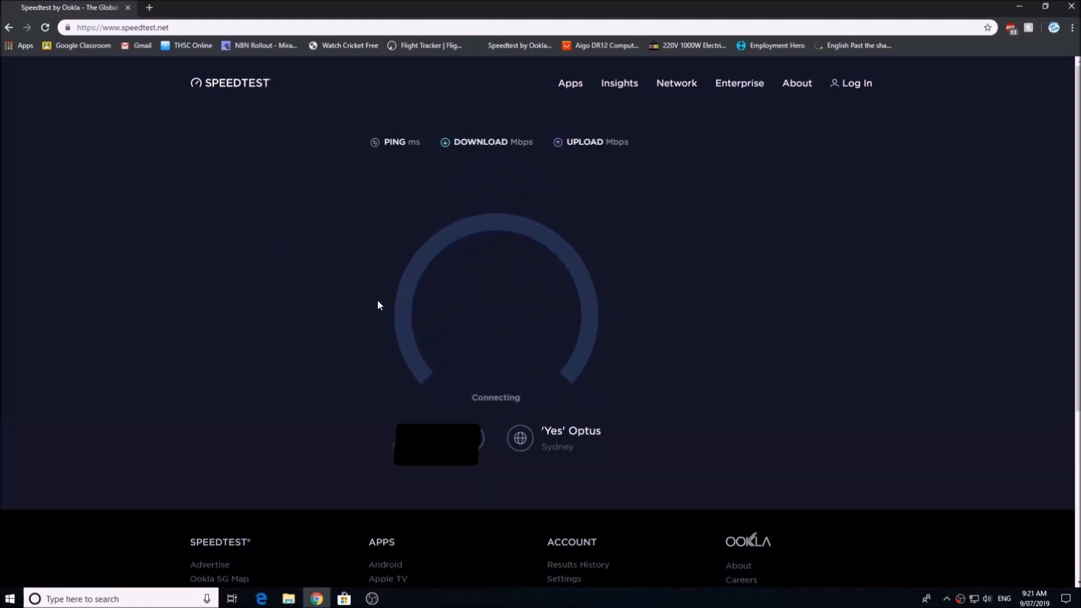
pyautogui.moveTo(548, 318)
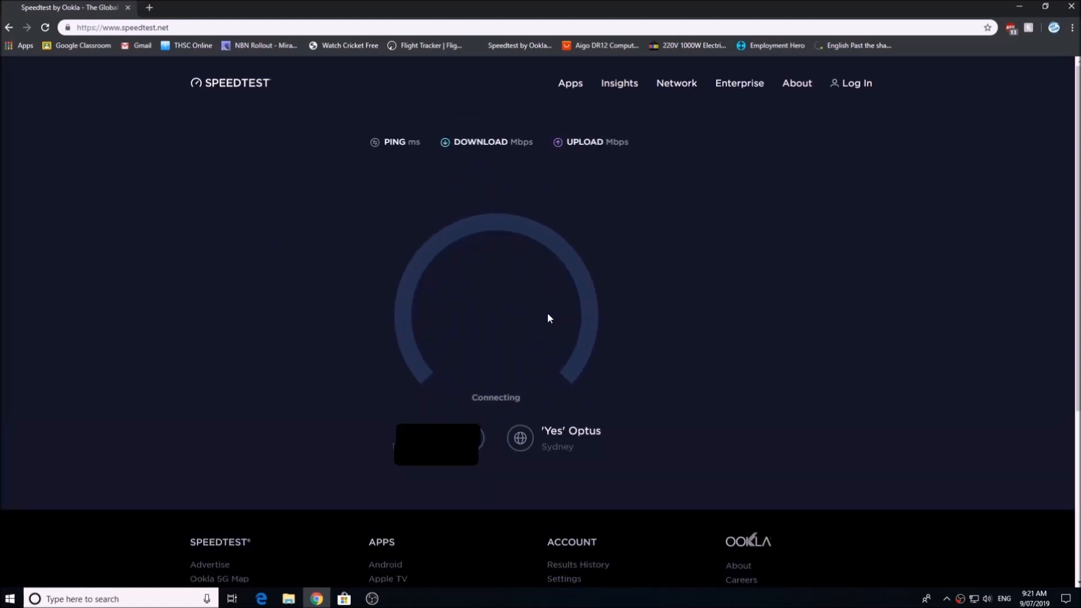
pyautogui.moveTo(561, 203)
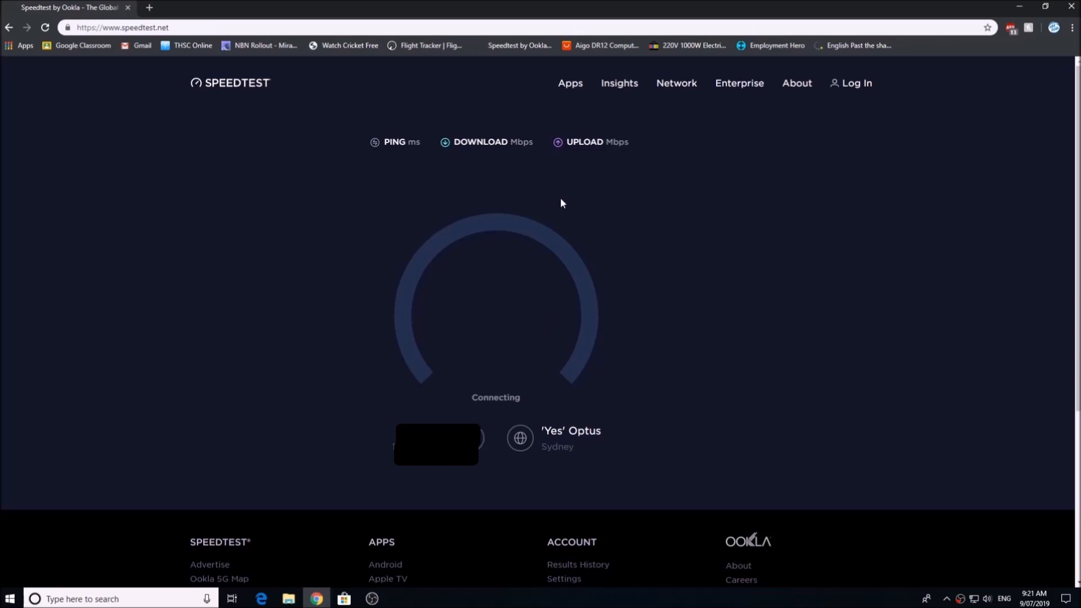
pyautogui.moveTo(604, 225)
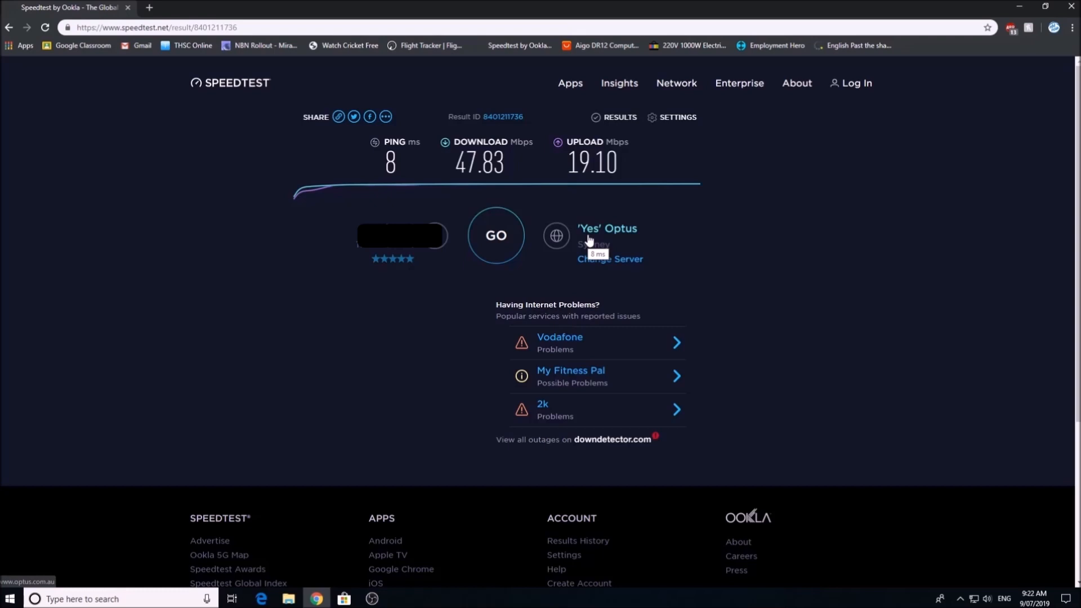
pyautogui.moveTo(575, 246)
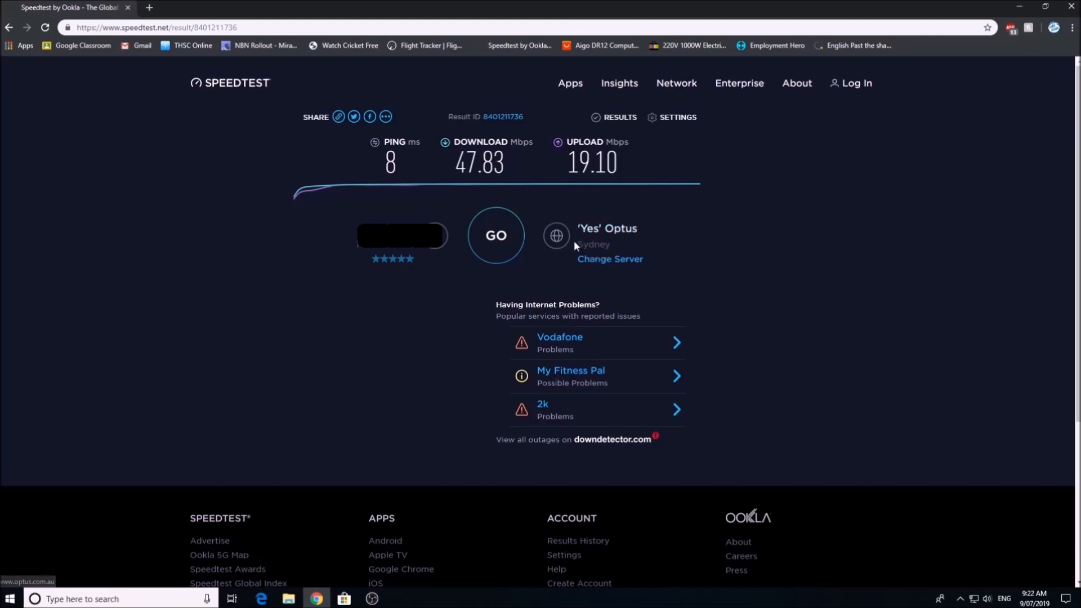
pyautogui.moveTo(484, 282)
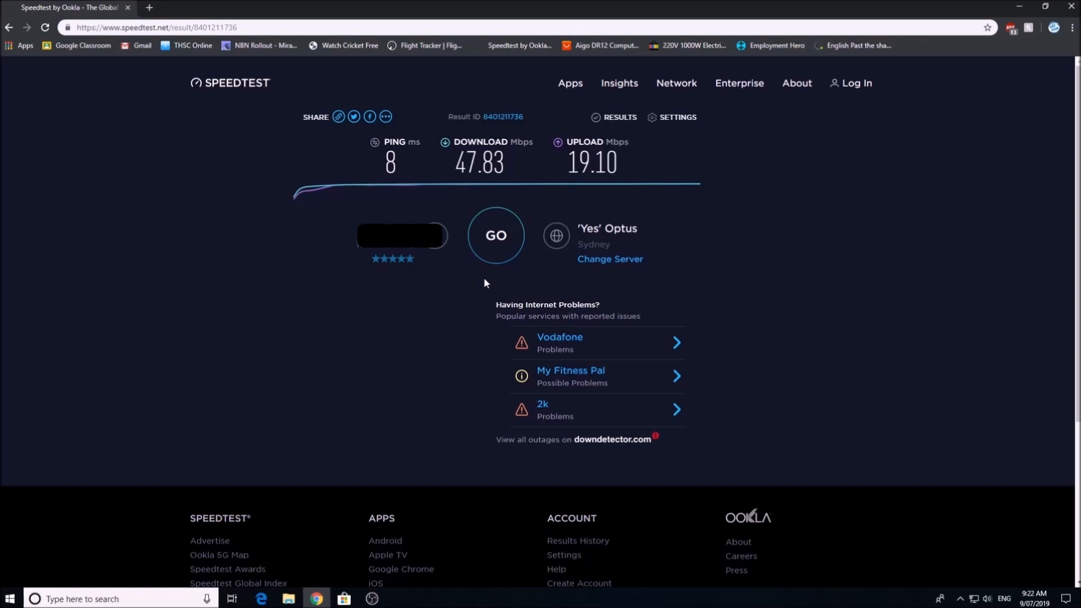
pyautogui.moveTo(440, 299)
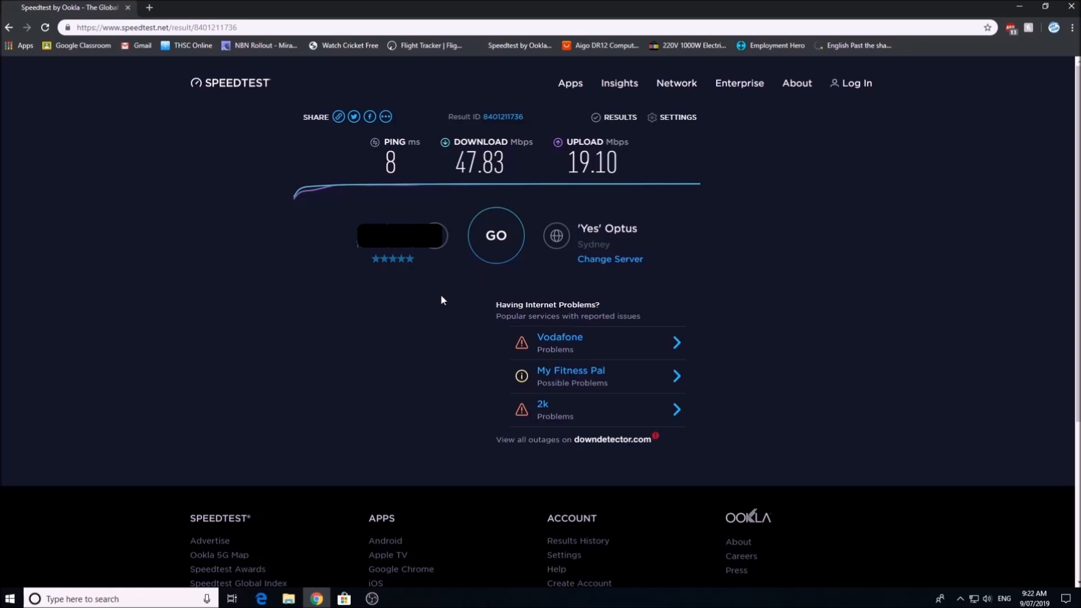